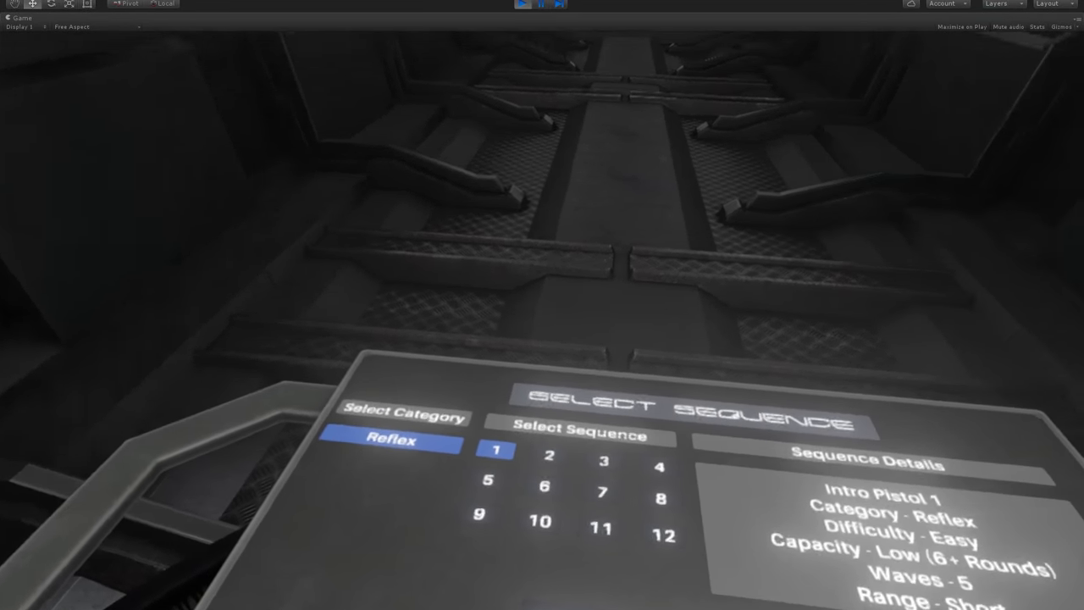
# Step: Select Reflex sequence 3 to show Intro Rifle 1 at Easy difficulty
pyautogui.click(523, 477)
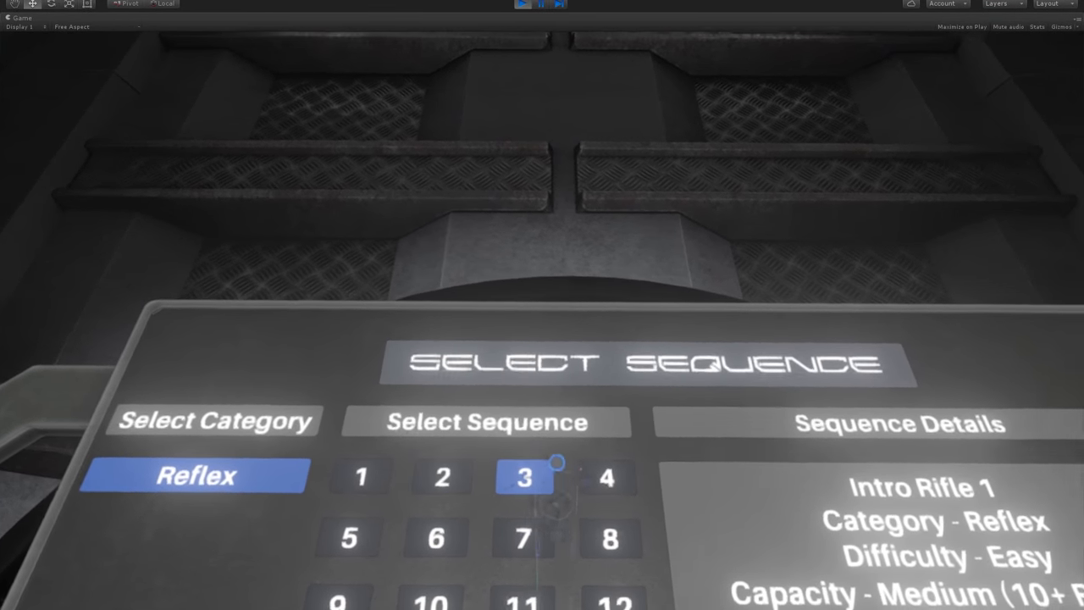